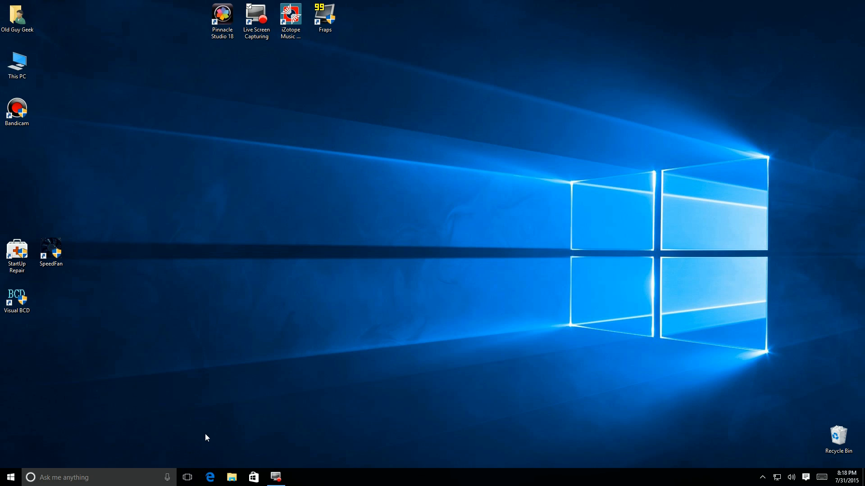
{"action": "mouse_move", "coordinate": [188, 477]}
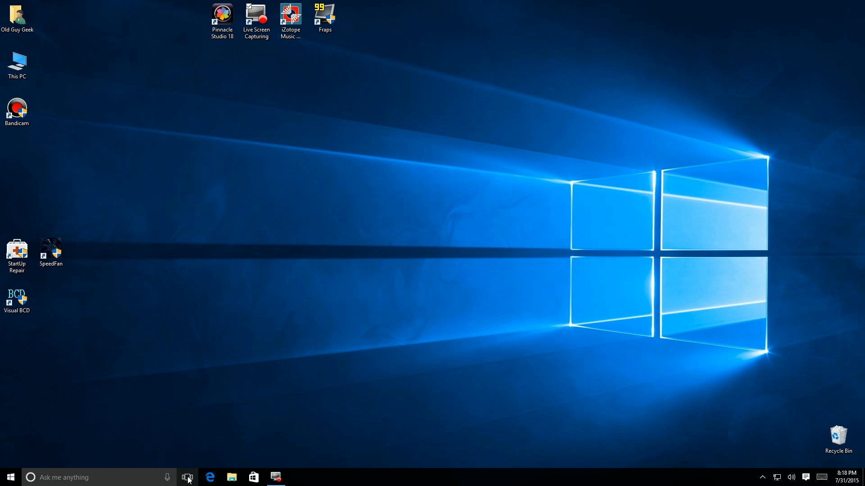
{"action": "mouse_move", "coordinate": [188, 477]}
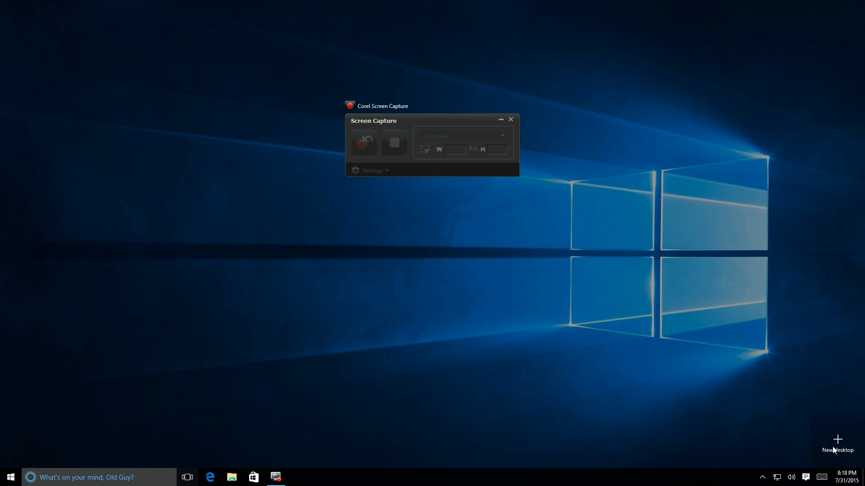
Step: Create a second virtual desktop, Desktop 2, from Task View
{"action": "left_click", "coordinate": [837, 439]}
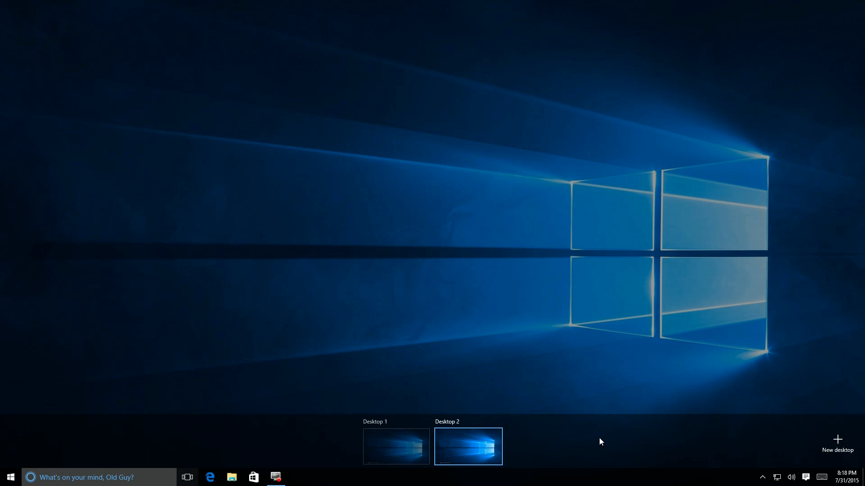
{"action": "mouse_move", "coordinate": [468, 444]}
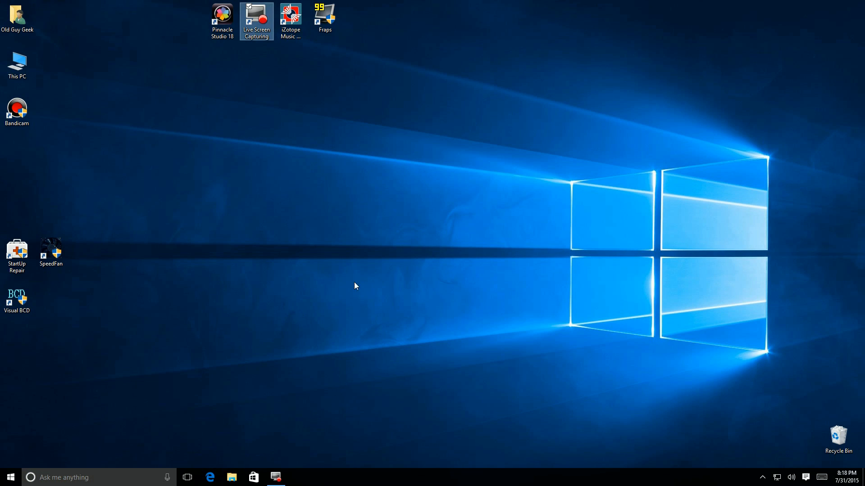
{"action": "mouse_move", "coordinate": [231, 477]}
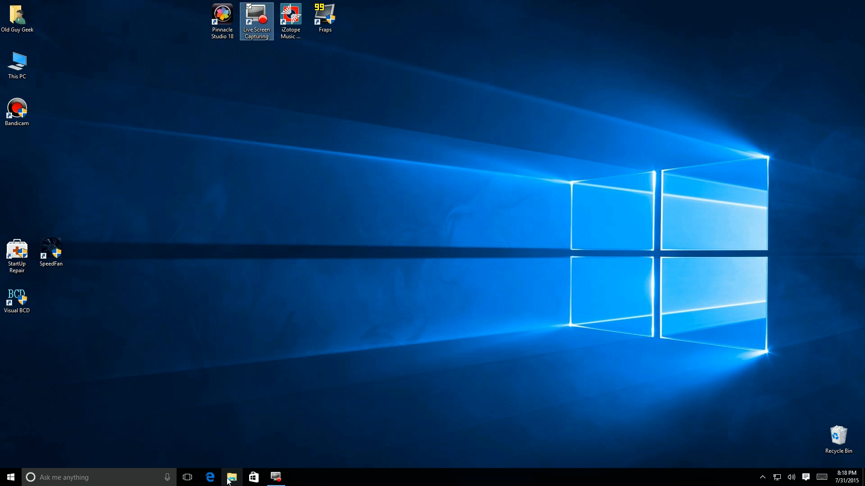
{"action": "mouse_move", "coordinate": [232, 477]}
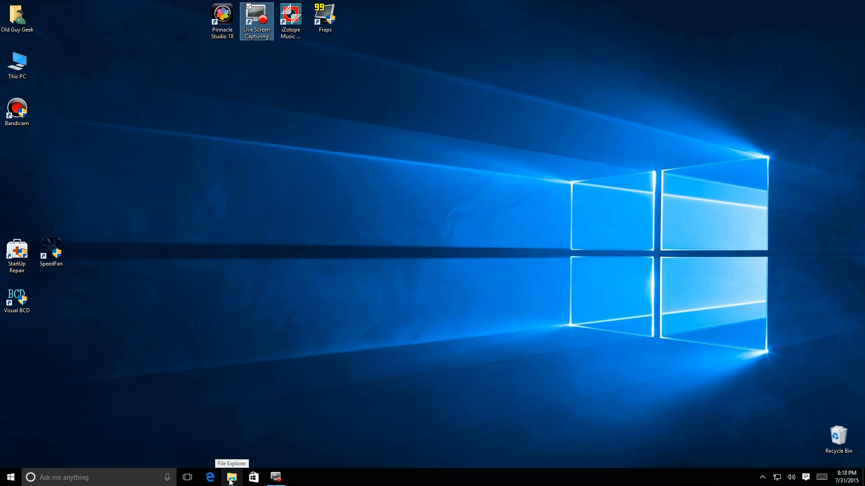
Step: Run File Explorer on Desktop 2 and Microsoft Edge on Desktop 1, switching via Task View
{"action": "left_click", "coordinate": [231, 477]}
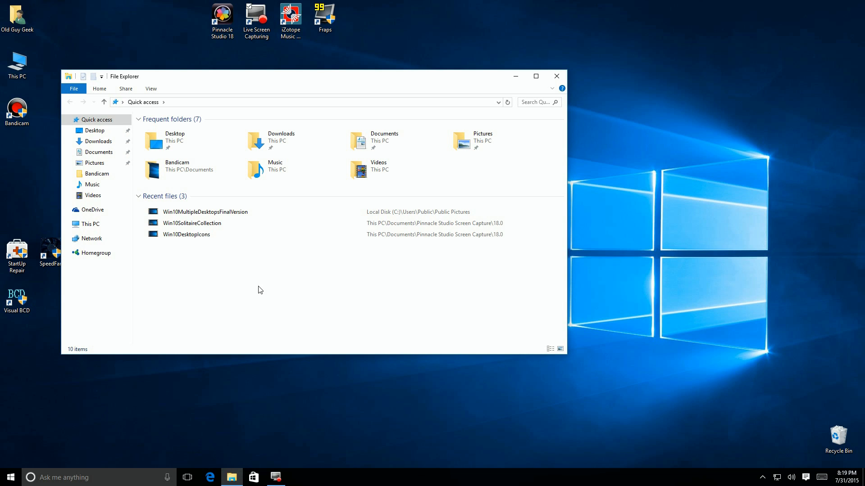
{"action": "mouse_move", "coordinate": [231, 89]}
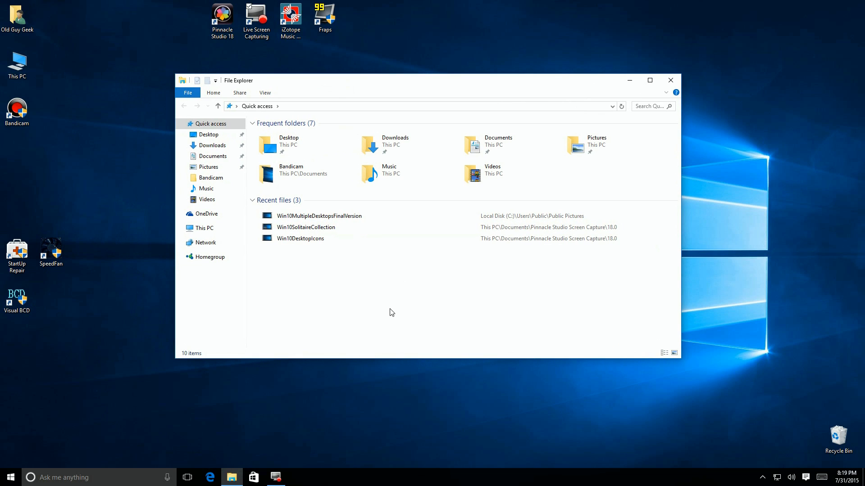
{"action": "mouse_move", "coordinate": [286, 432]}
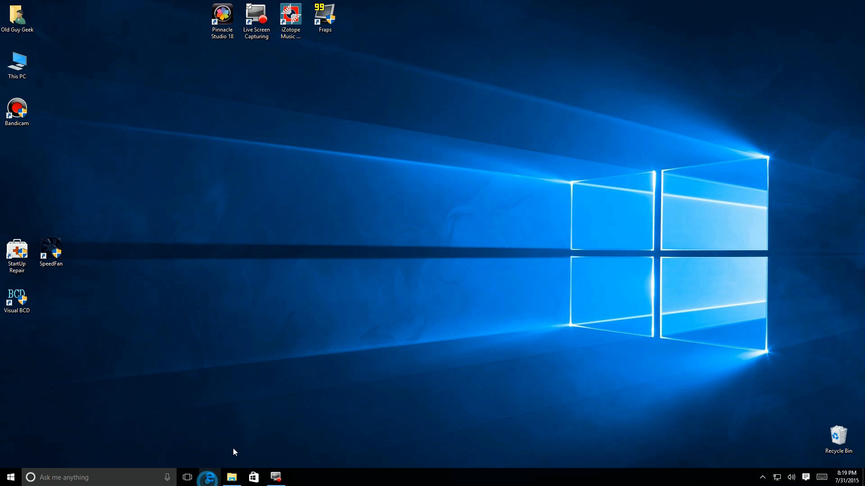
{"action": "left_click", "coordinate": [208, 478]}
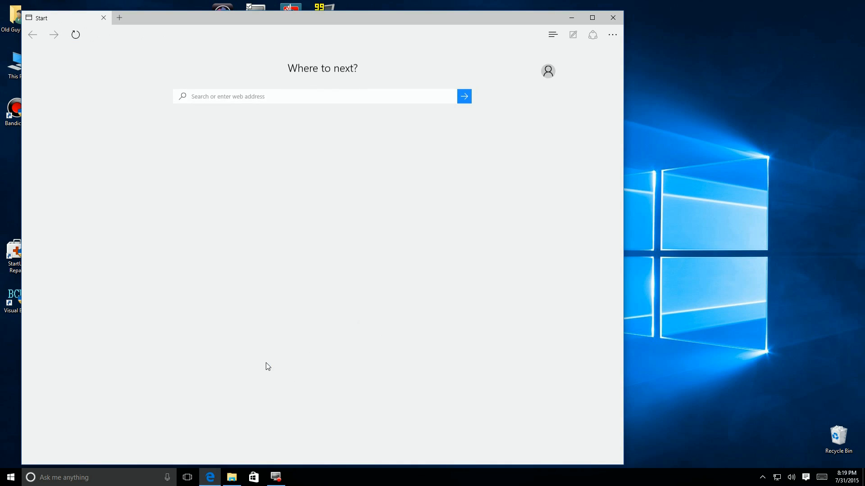
{"action": "left_click", "coordinate": [188, 477]}
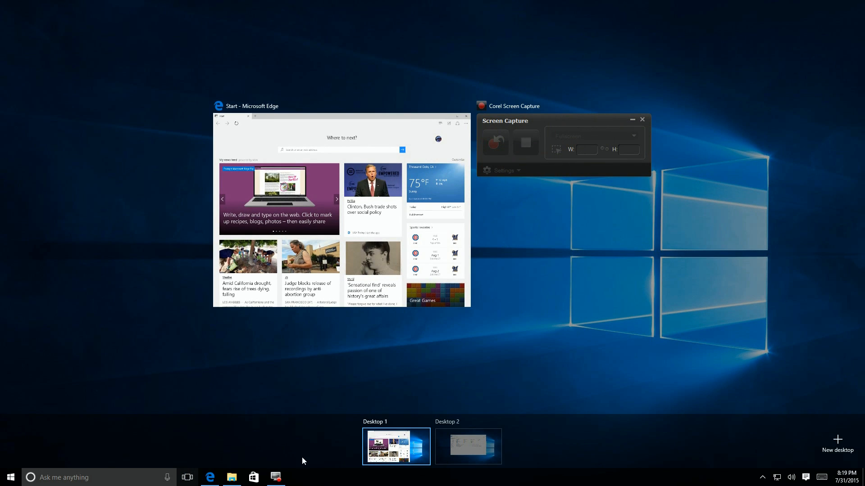
{"action": "left_click", "coordinate": [468, 446]}
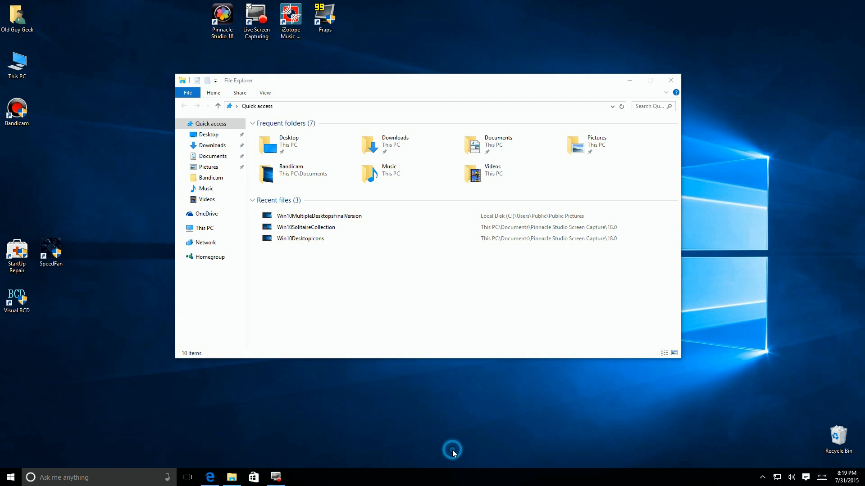
{"action": "left_click", "coordinate": [187, 478]}
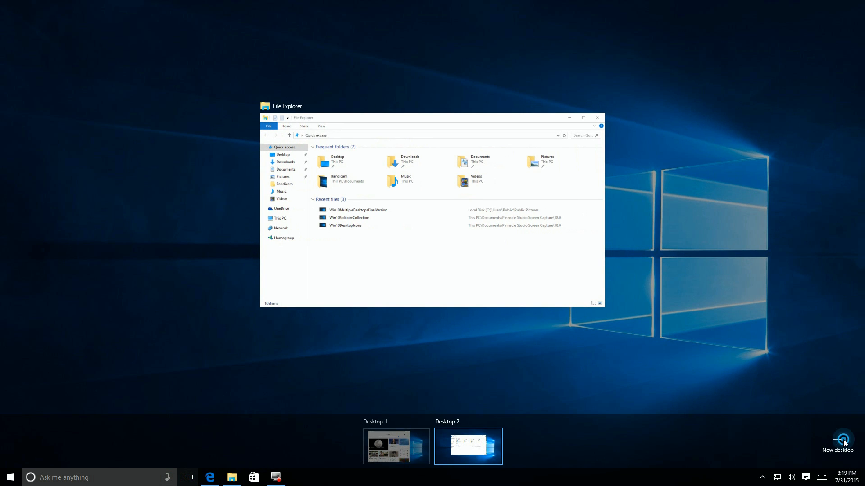
Step: Create Desktop 3 and launch the Store app on it
{"action": "left_click", "coordinate": [837, 440]}
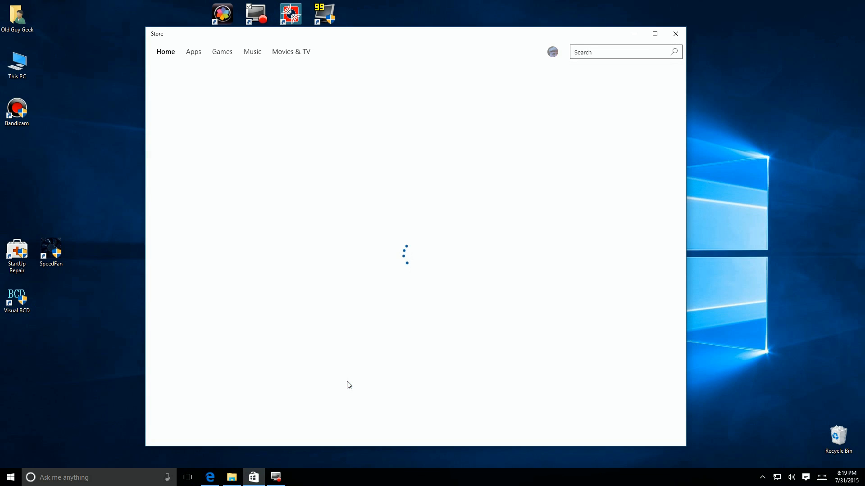
{"action": "left_click", "coordinate": [187, 477]}
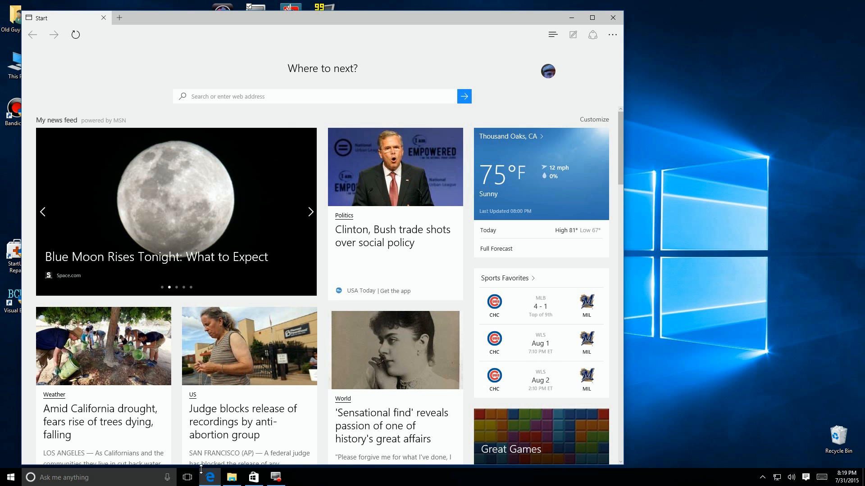
{"action": "left_click", "coordinate": [187, 477]}
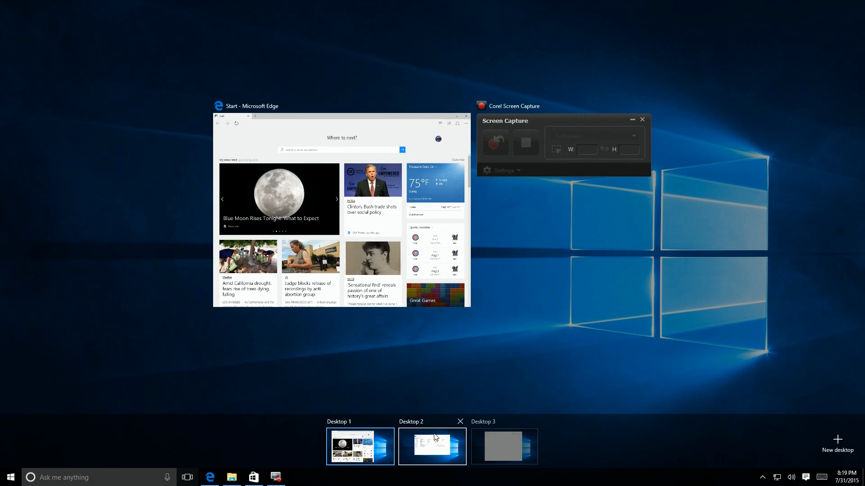
{"action": "left_click", "coordinate": [503, 446]}
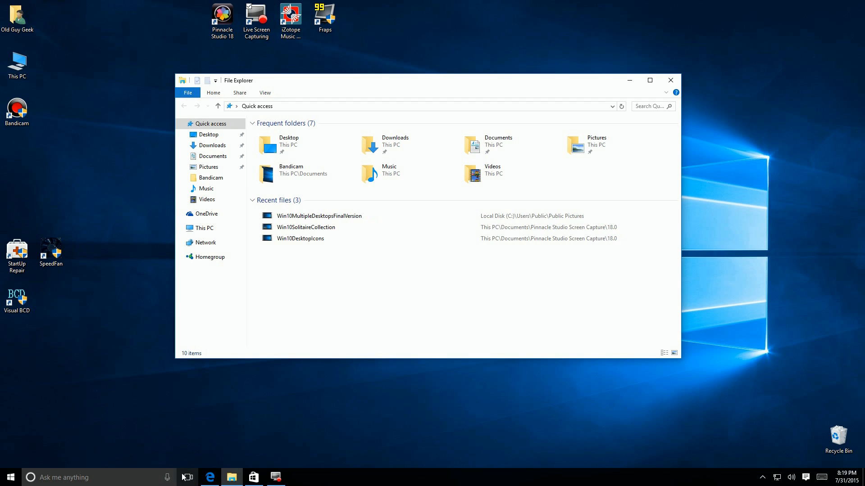
{"action": "left_click", "coordinate": [252, 478]}
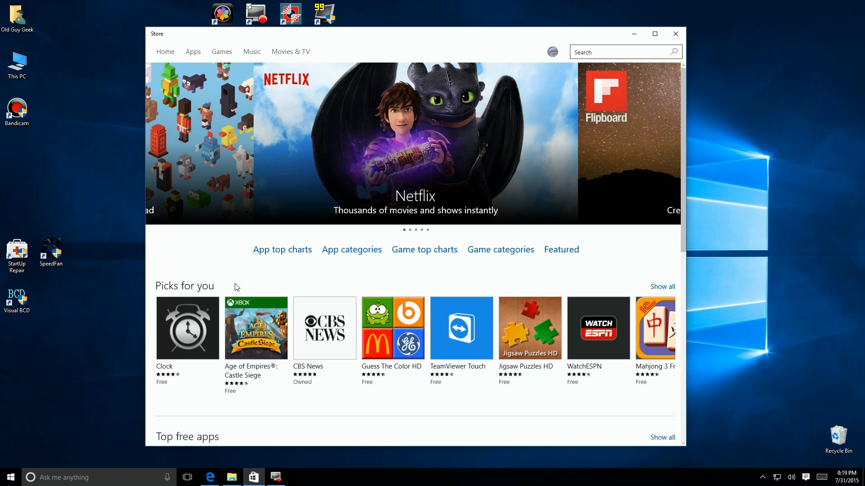
{"action": "mouse_move", "coordinate": [238, 459]}
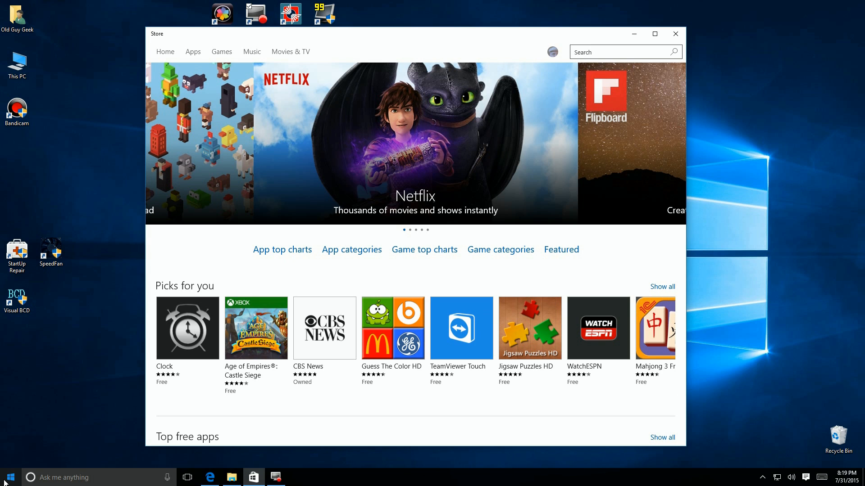
Step: In Settings > System > Multitasking, set the taskbar to show windows open on all desktops
{"action": "left_click", "coordinate": [8, 477]}
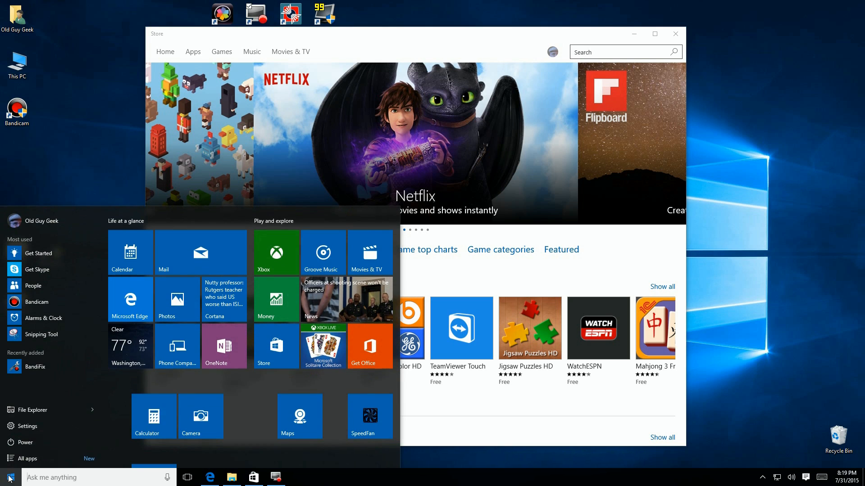
{"action": "left_click", "coordinate": [26, 426]}
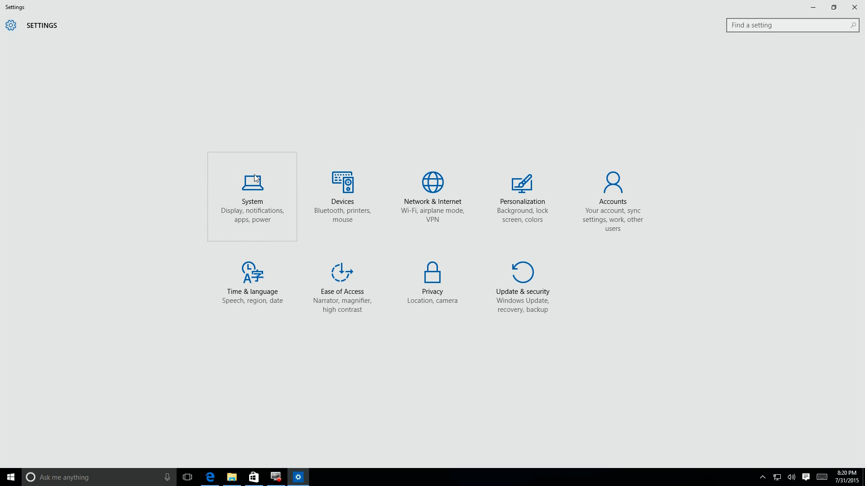
{"action": "left_click", "coordinate": [251, 187]}
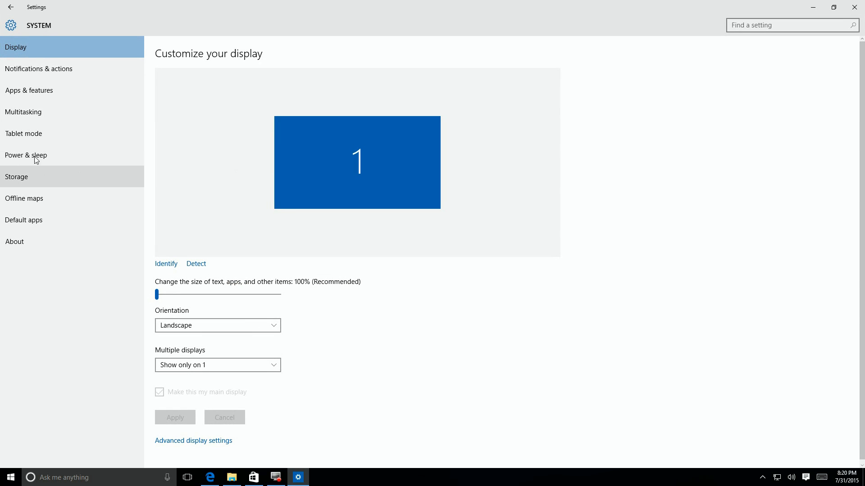
{"action": "left_click", "coordinate": [23, 112]}
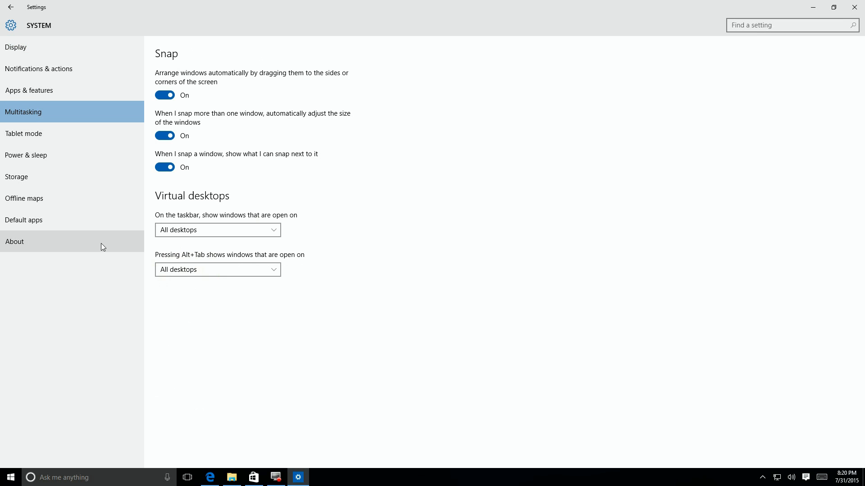
{"action": "mouse_move", "coordinate": [268, 218]}
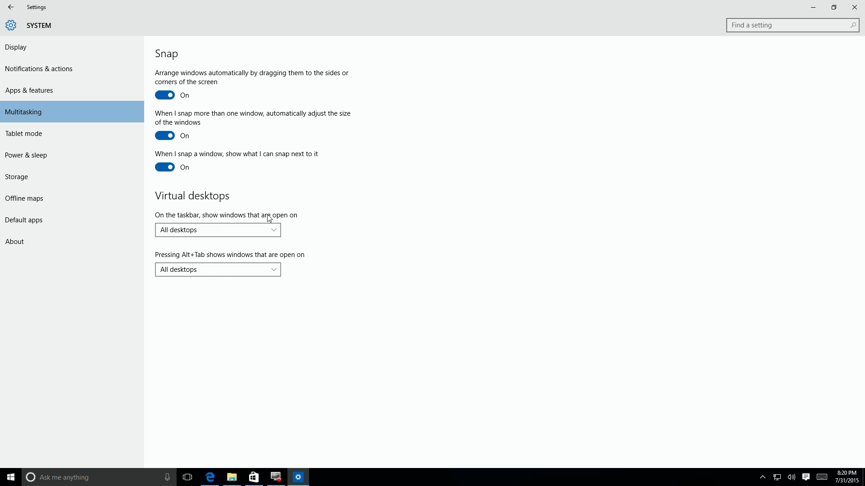
{"action": "left_click", "coordinate": [217, 229]}
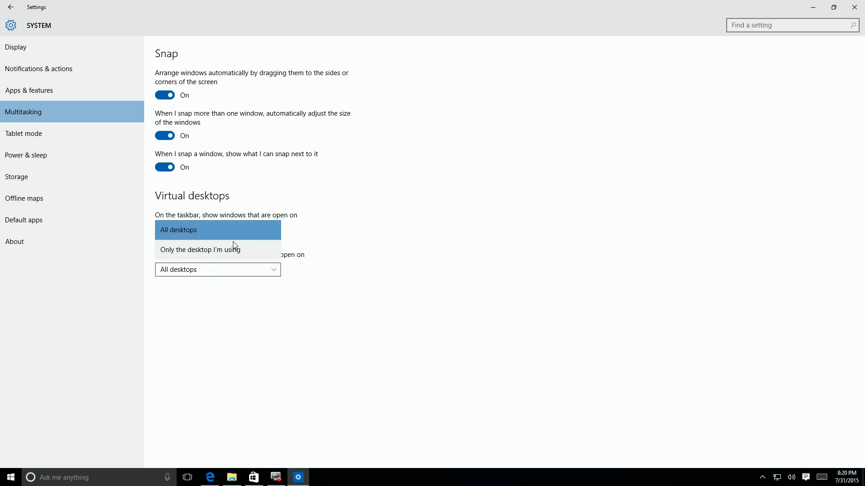
{"action": "mouse_move", "coordinate": [193, 270]}
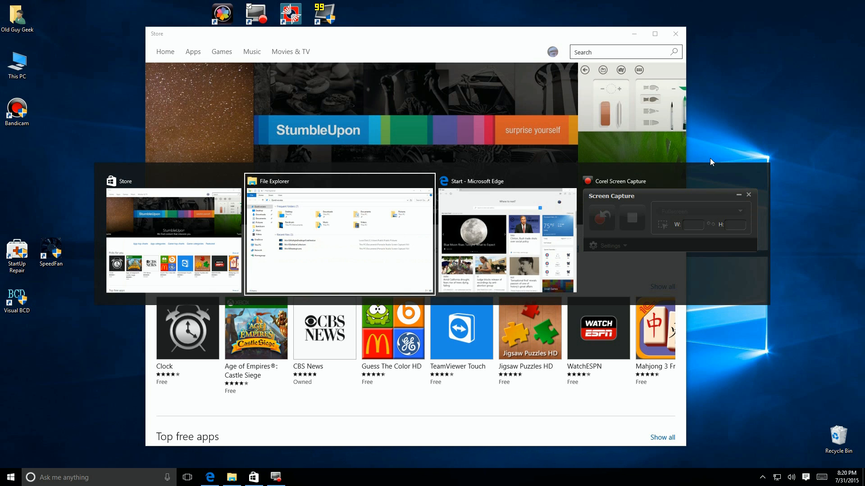
{"action": "mouse_move", "coordinate": [192, 204]}
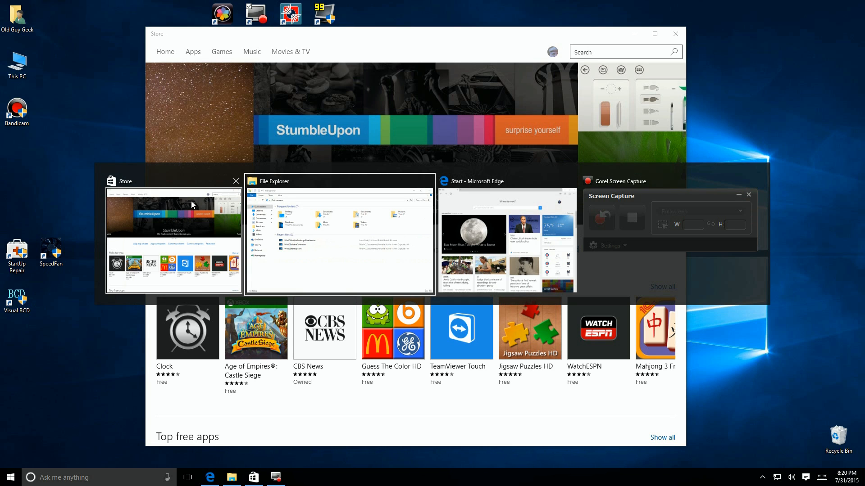
Step: Hop between Store, Edge and File Explorer windows across desktops, ending on This PC
{"action": "left_click", "coordinate": [339, 236]}
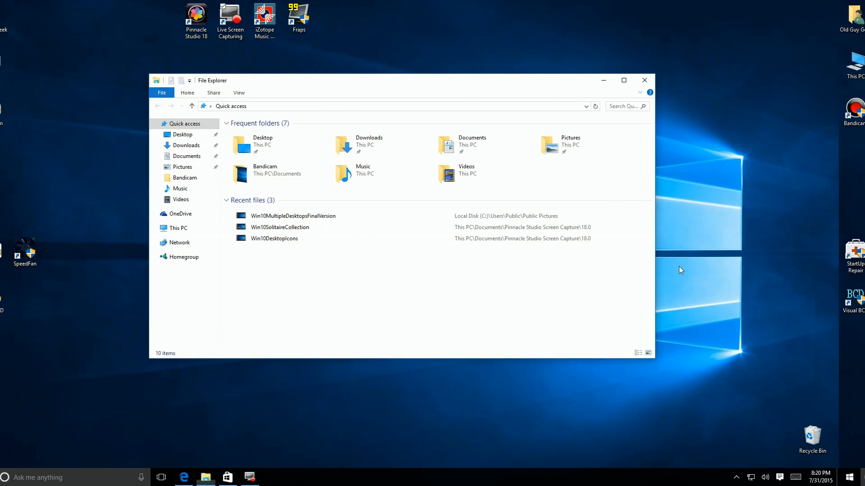
{"action": "left_click", "coordinate": [188, 477]}
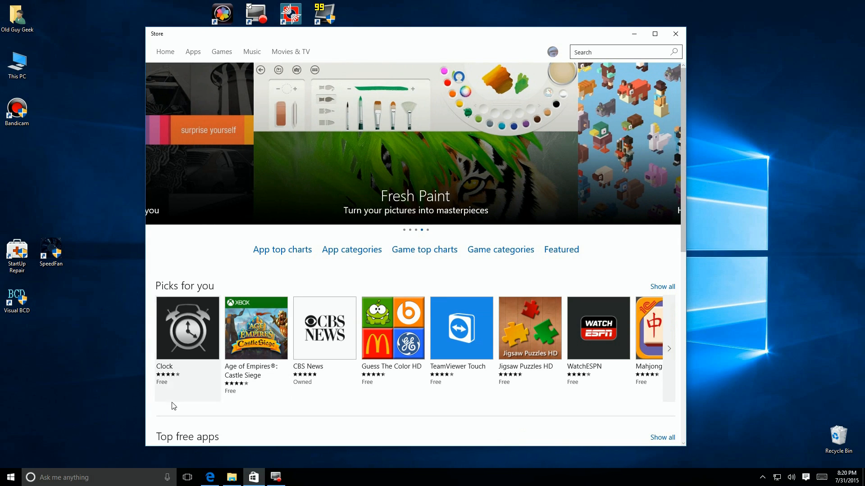
{"action": "left_click", "coordinate": [232, 478]}
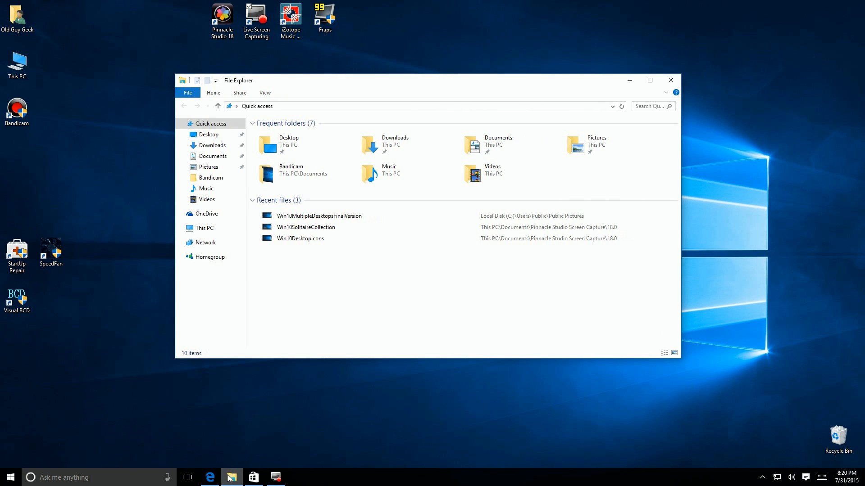
{"action": "mouse_move", "coordinate": [253, 477]}
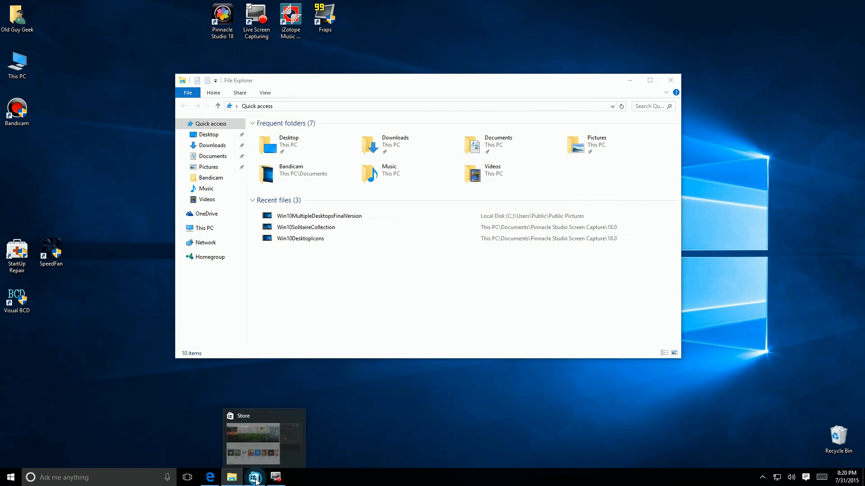
{"action": "left_click", "coordinate": [252, 478]}
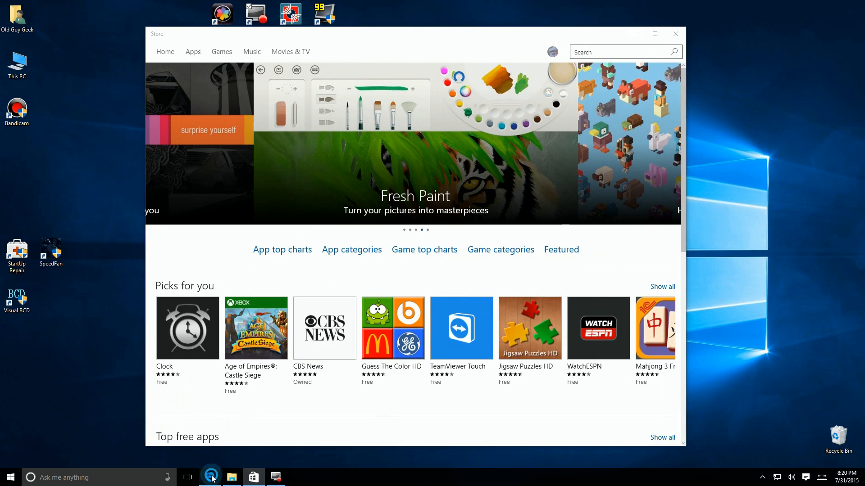
{"action": "left_click", "coordinate": [210, 477]}
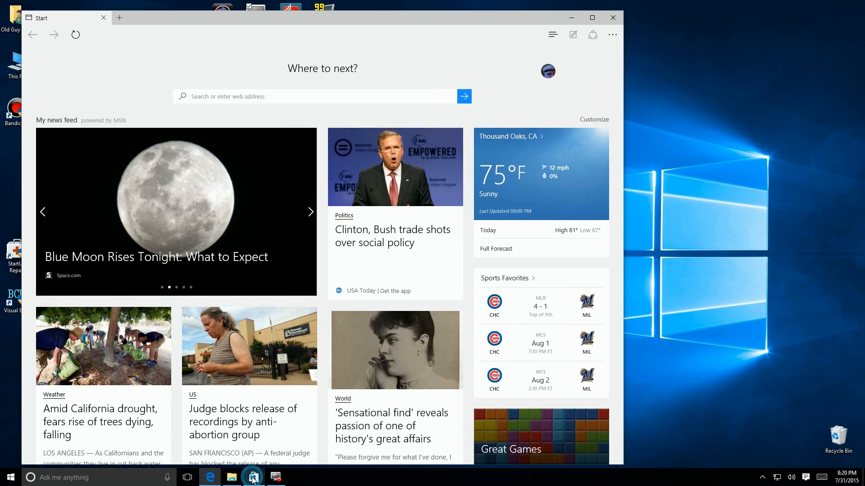
{"action": "left_click", "coordinate": [253, 478]}
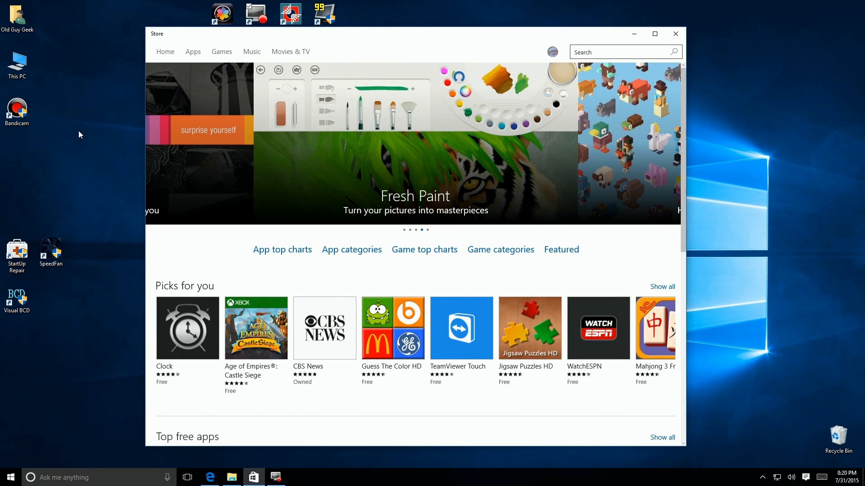
{"action": "left_click", "coordinate": [252, 478]}
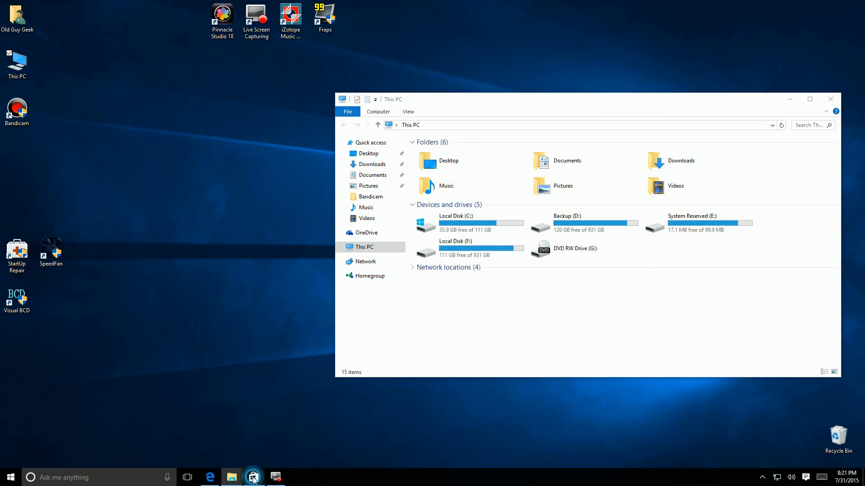
Step: Move the Store window to Desktop 2 via Task View's Move to menu
{"action": "left_click", "coordinate": [187, 477]}
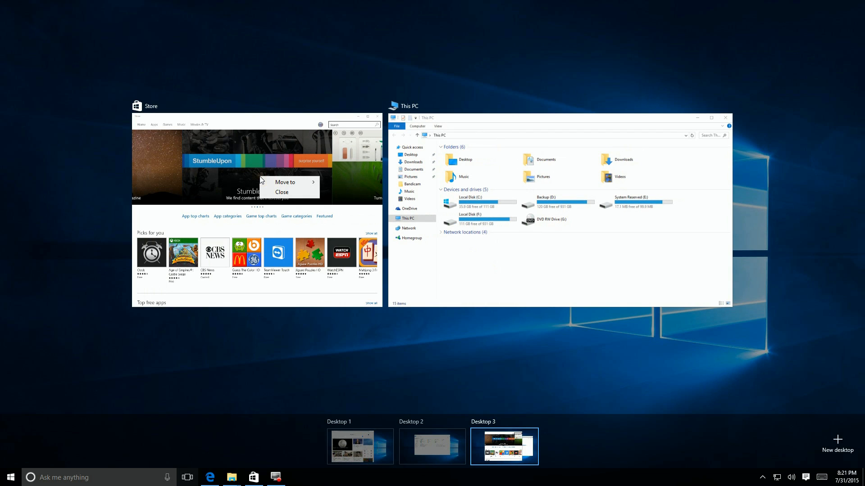
{"action": "left_click", "coordinate": [285, 182]}
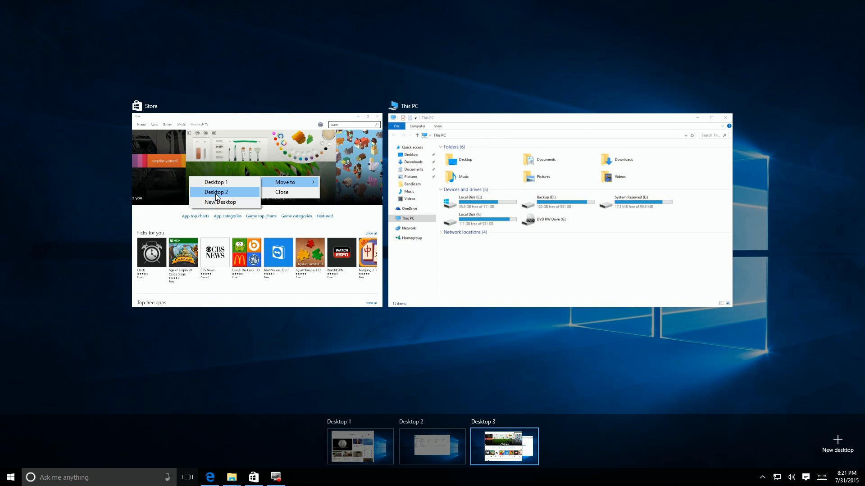
{"action": "left_click", "coordinate": [215, 192]}
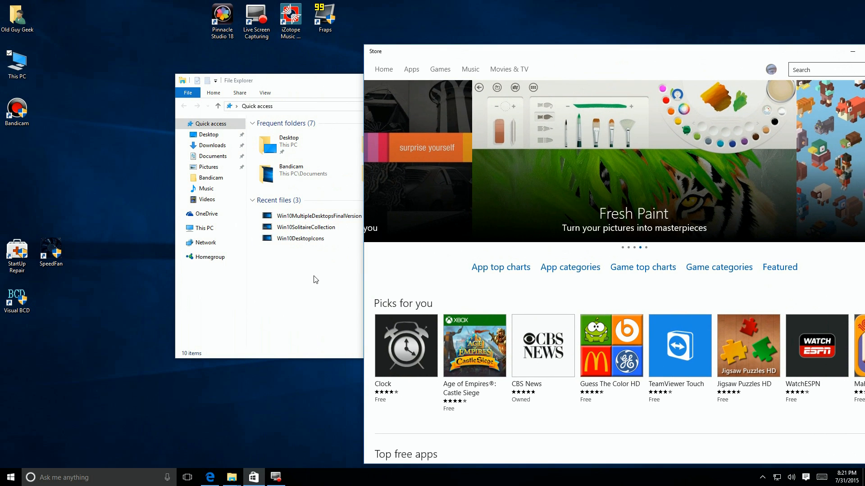
{"action": "left_click", "coordinate": [188, 477]}
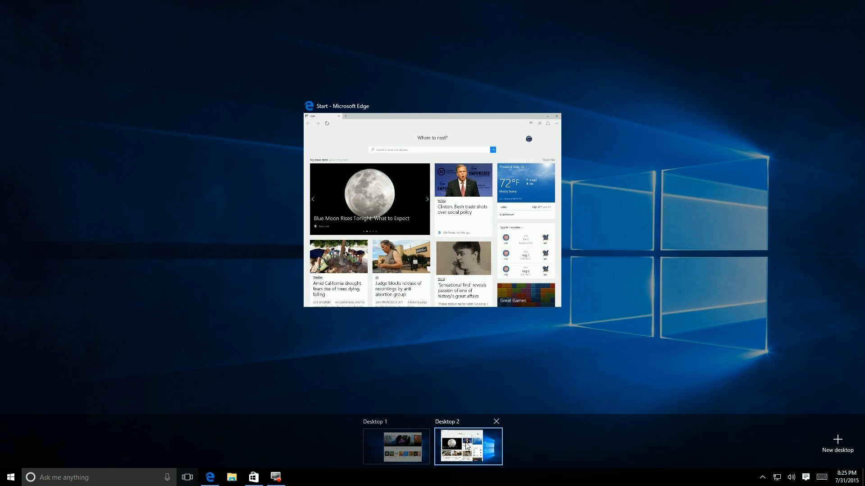
{"action": "mouse_move", "coordinate": [492, 429]}
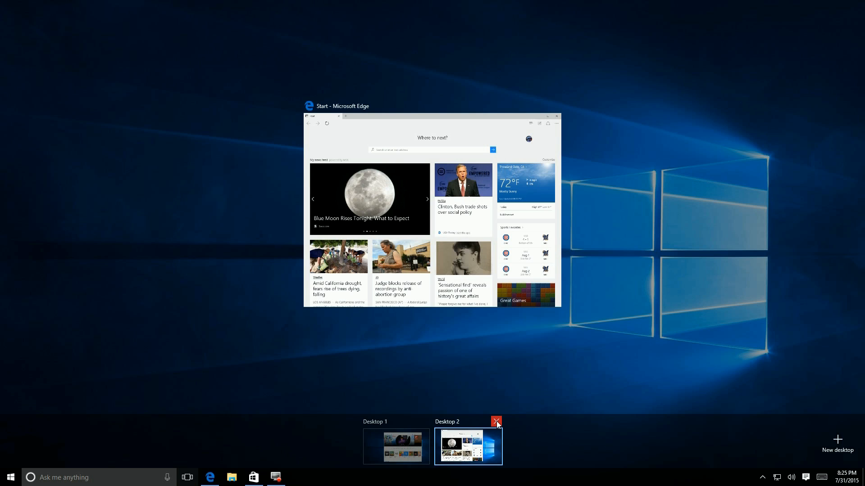
Step: Close Desktop 2 so its Edge window joins the remaining desktop
{"action": "left_click", "coordinate": [495, 422]}
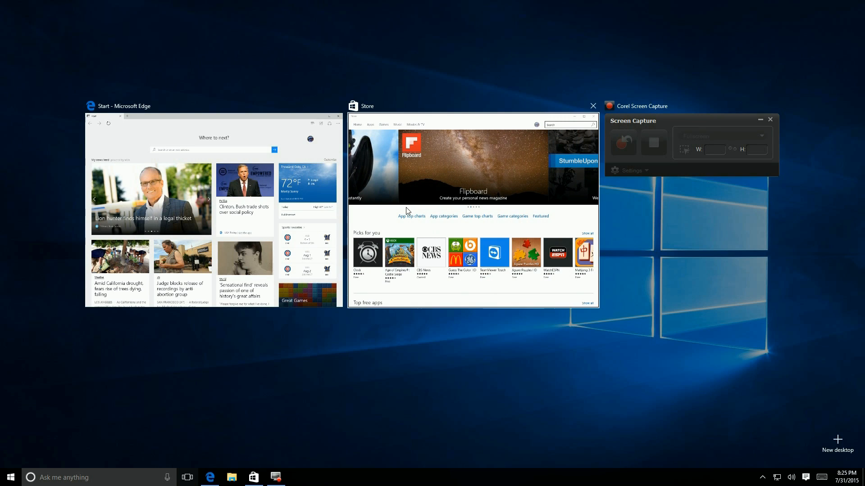
{"action": "mouse_move", "coordinate": [345, 320]}
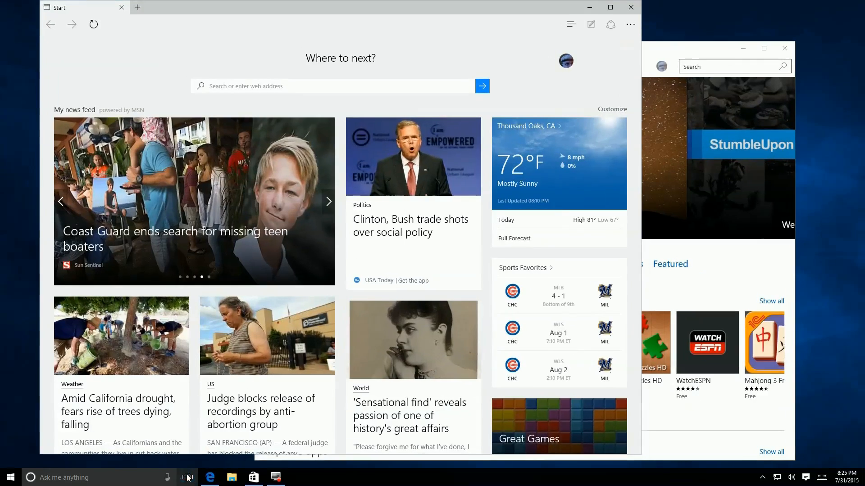
{"action": "mouse_move", "coordinate": [387, 226]}
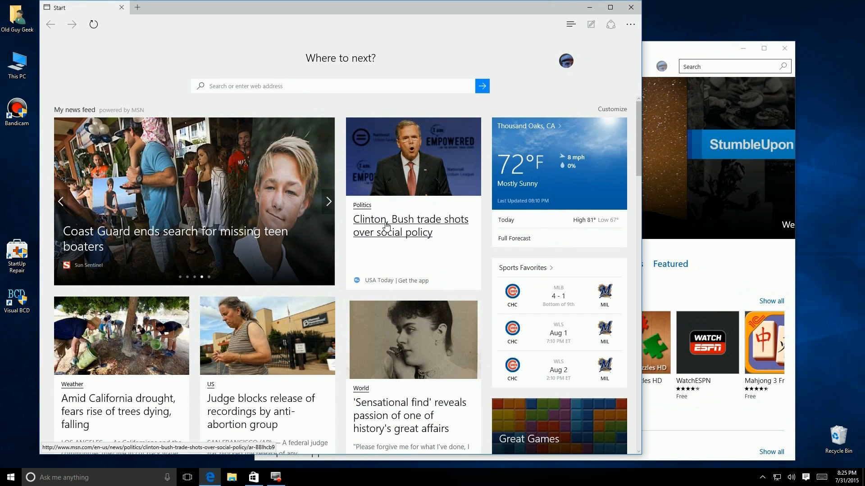